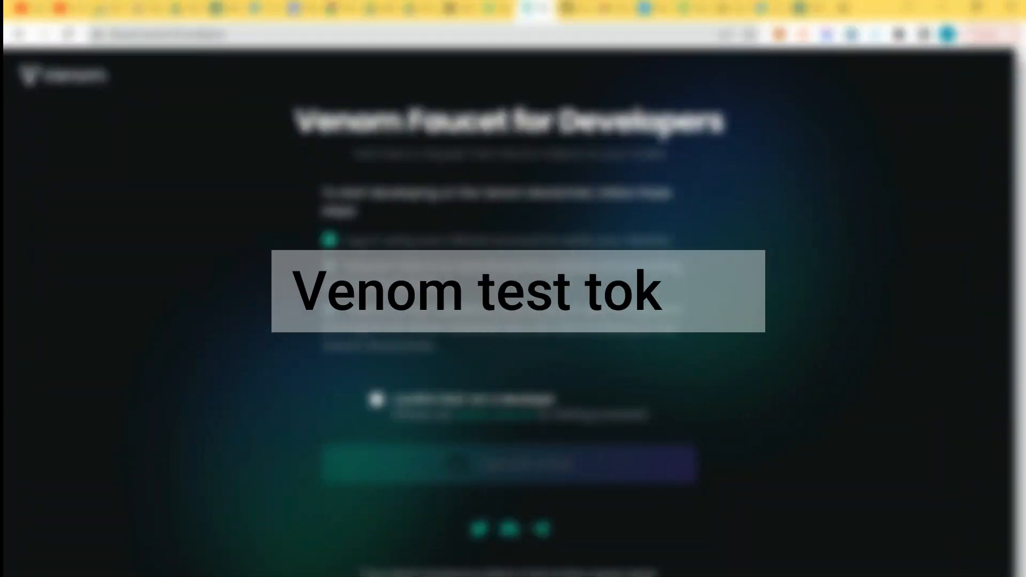
Step: Check Account 1's testnet balance in the Venom wallet extension and open a new browser tab
text(en)
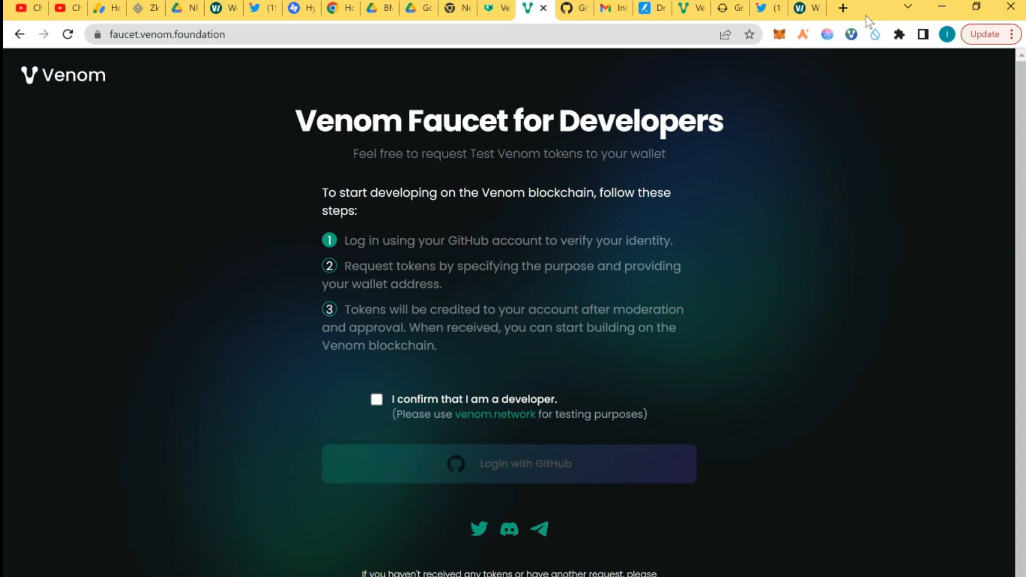
click(851, 34)
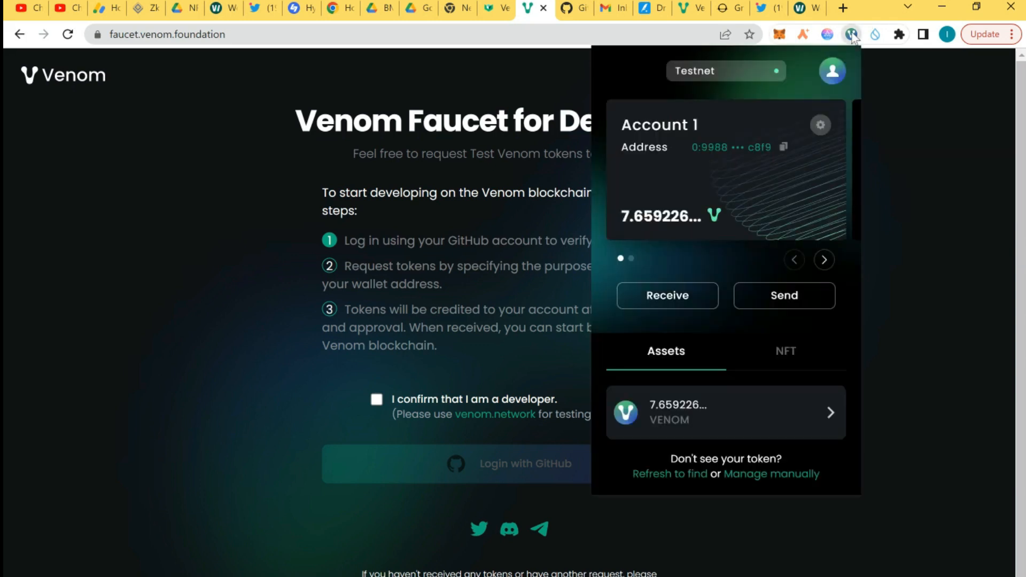
mouse_move(843, 8)
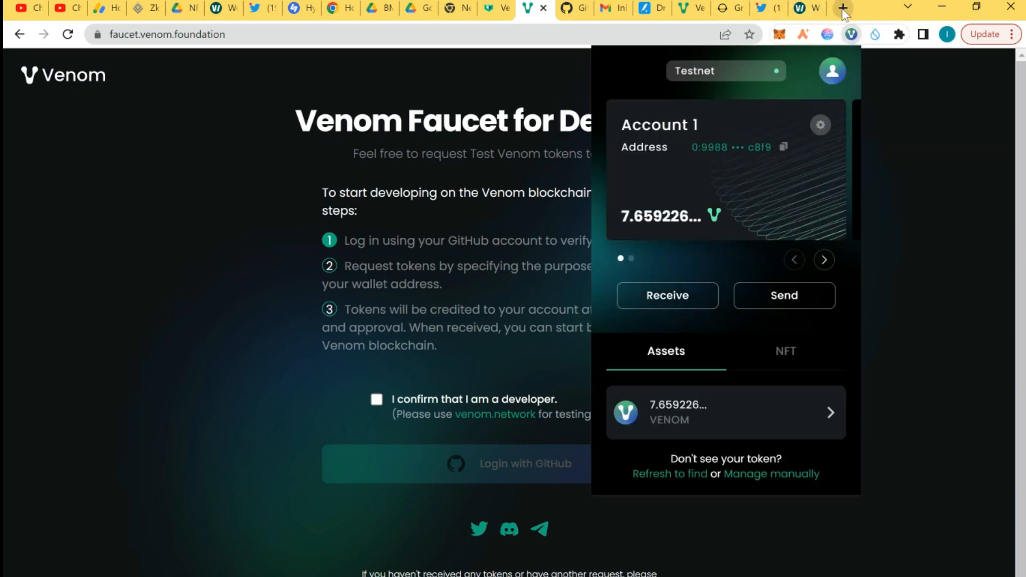
mouse_move(844, 7)
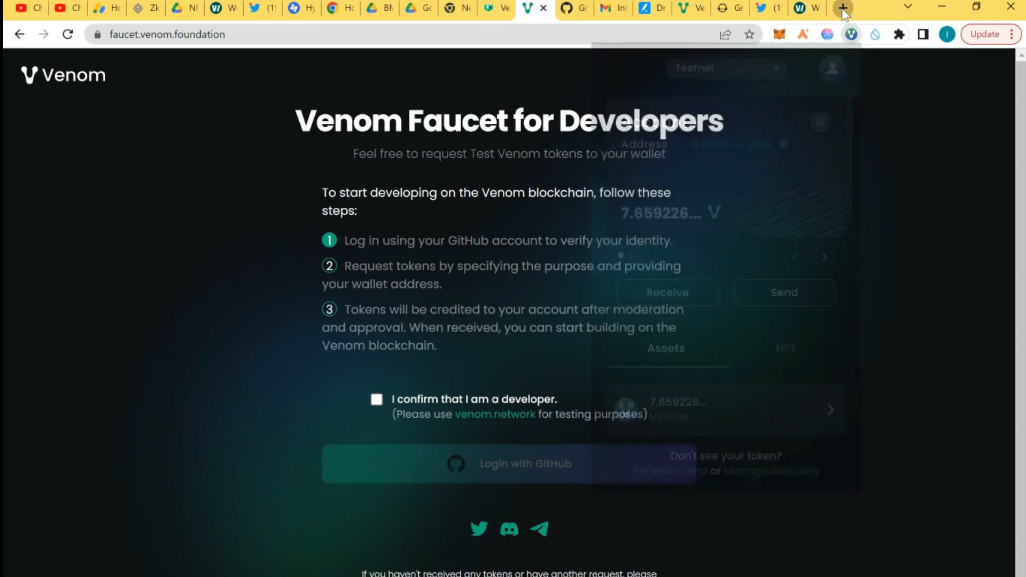
click(843, 7)
text(ve)
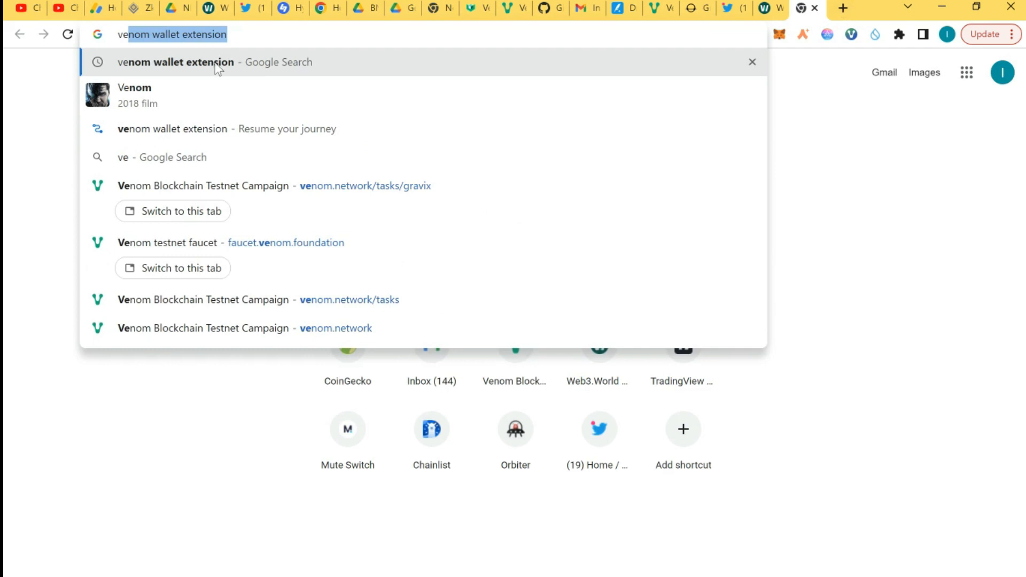
Step: Close the extra tab to return to the faucet.venom.foundation page
key(Enter)
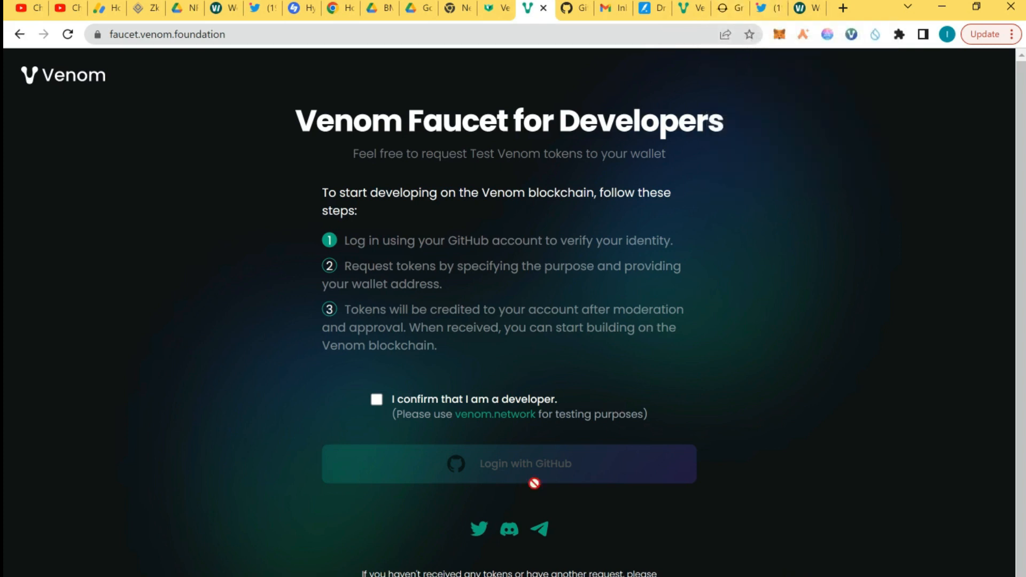
Step: Open github.com in a new tab to verify the account is signed in
click(845, 7)
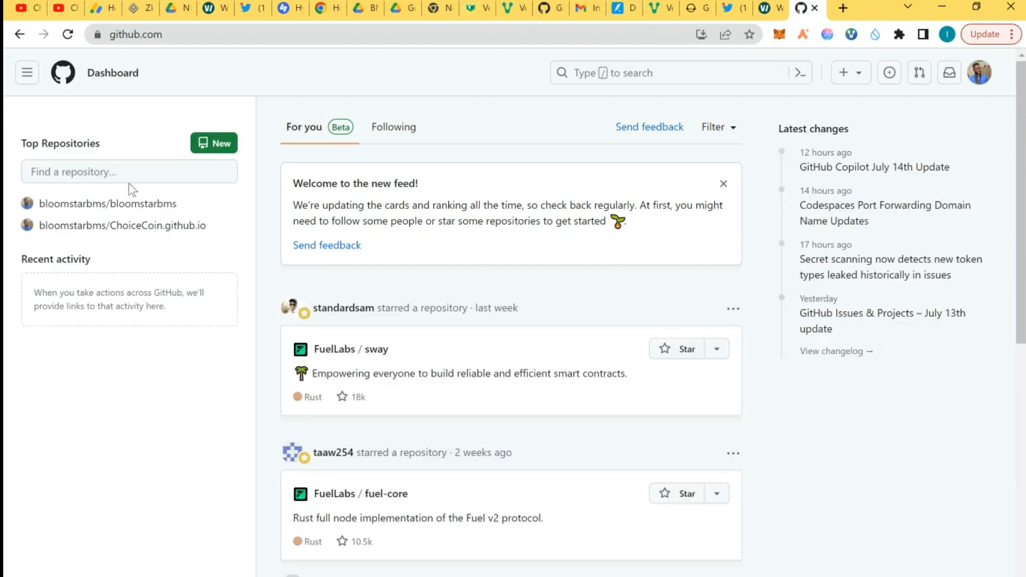
mouse_move(108, 204)
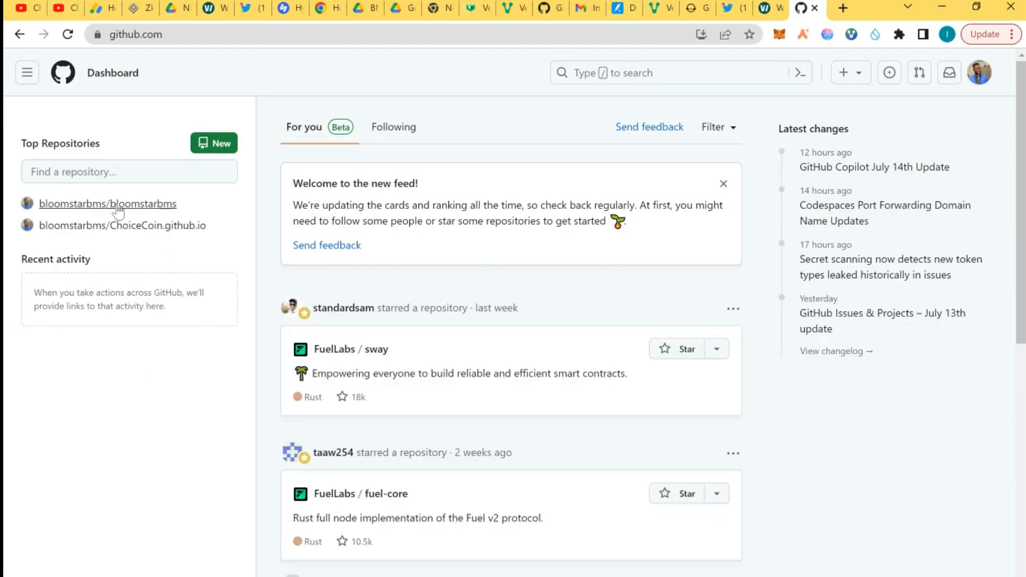
mouse_move(108, 204)
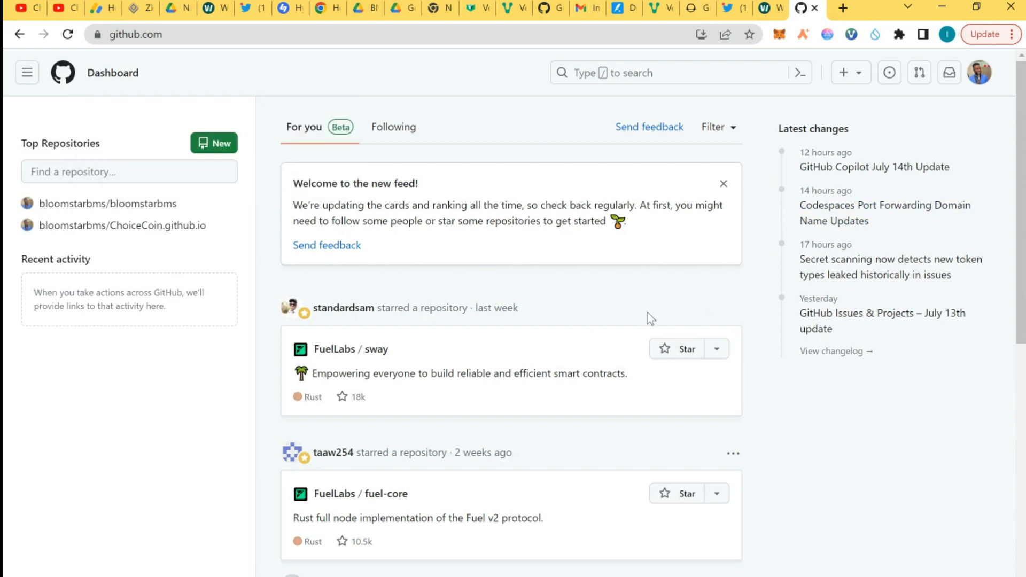
Step: Switch from the GitHub dashboard back to the Venom faucet tab
click(507, 8)
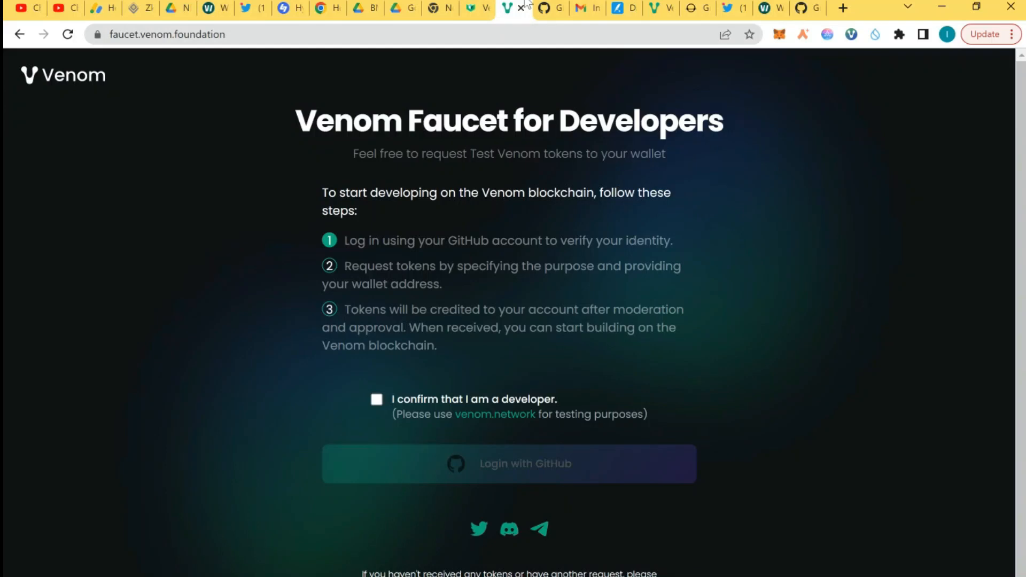
mouse_move(458, 240)
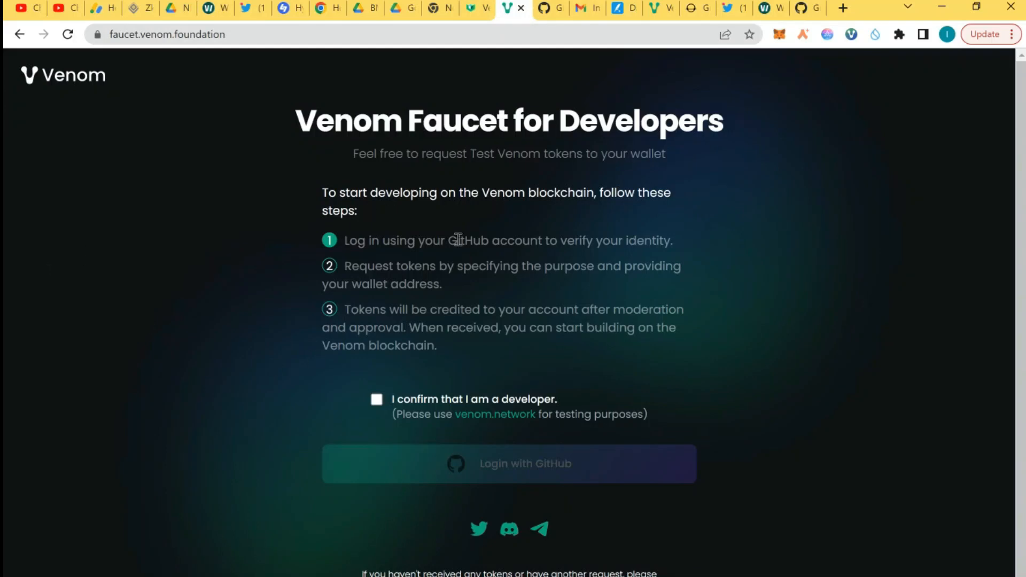
mouse_move(410, 460)
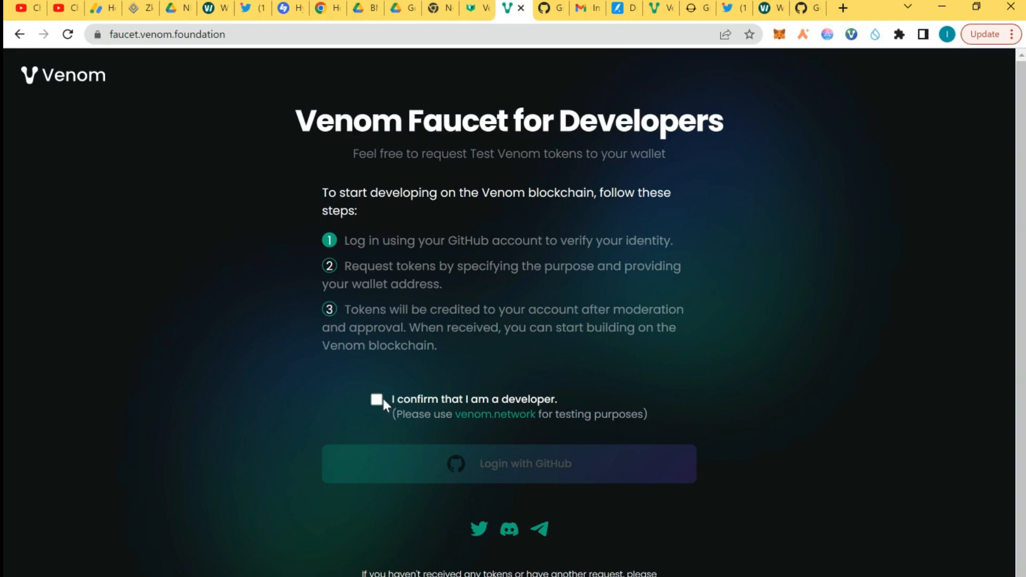
Step: Tick 'I confirm that I am a developer' and log in with GitHub
click(376, 399)
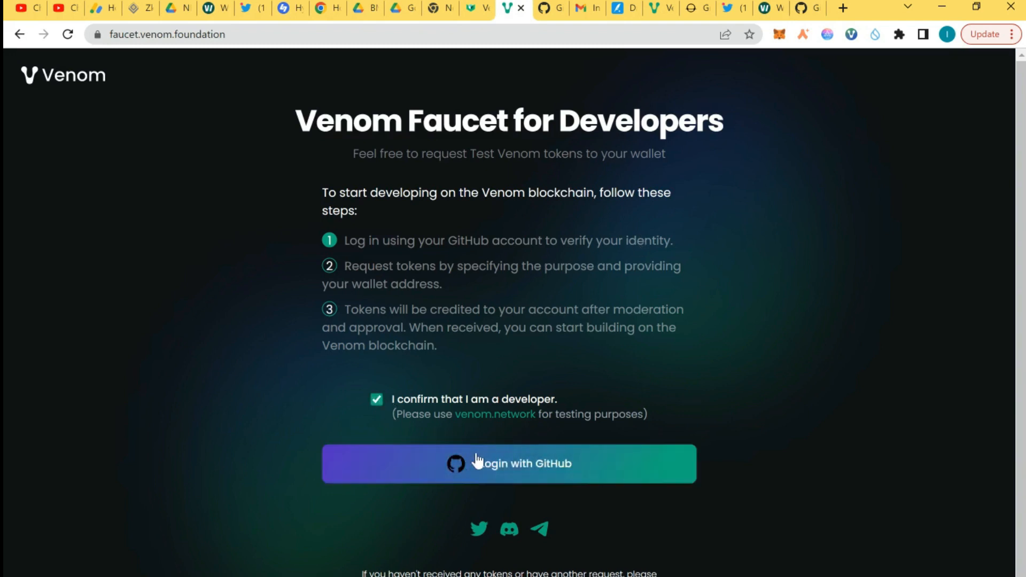
click(510, 463)
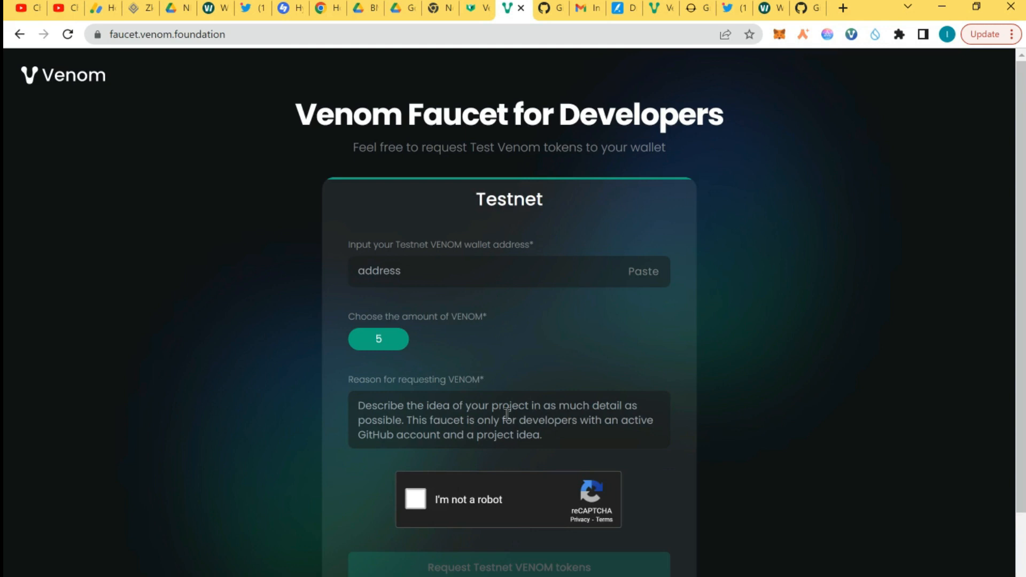
Step: Copy the address from the Venom wallet extension and paste it into the form's address field
click(852, 35)
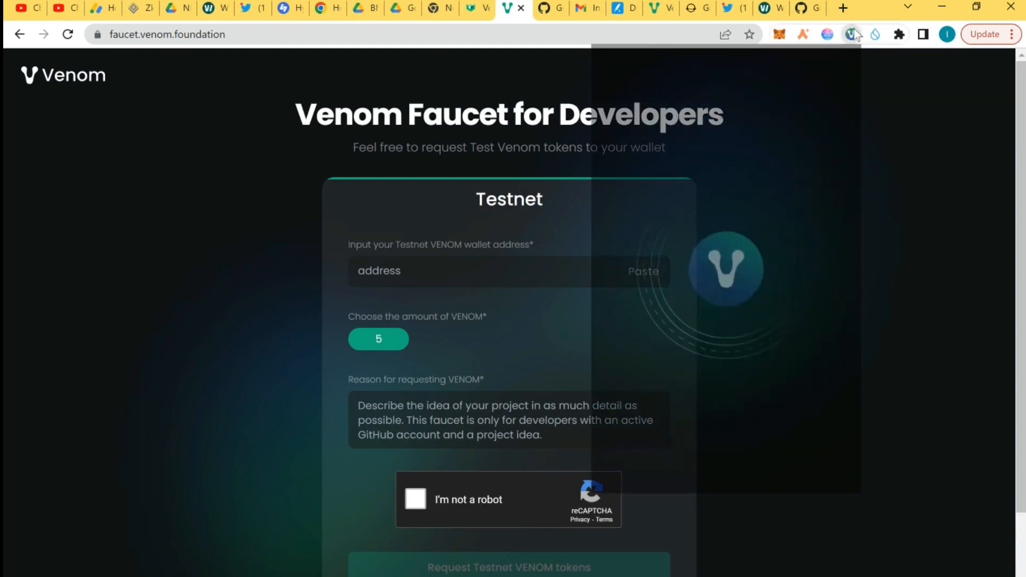
click(851, 35)
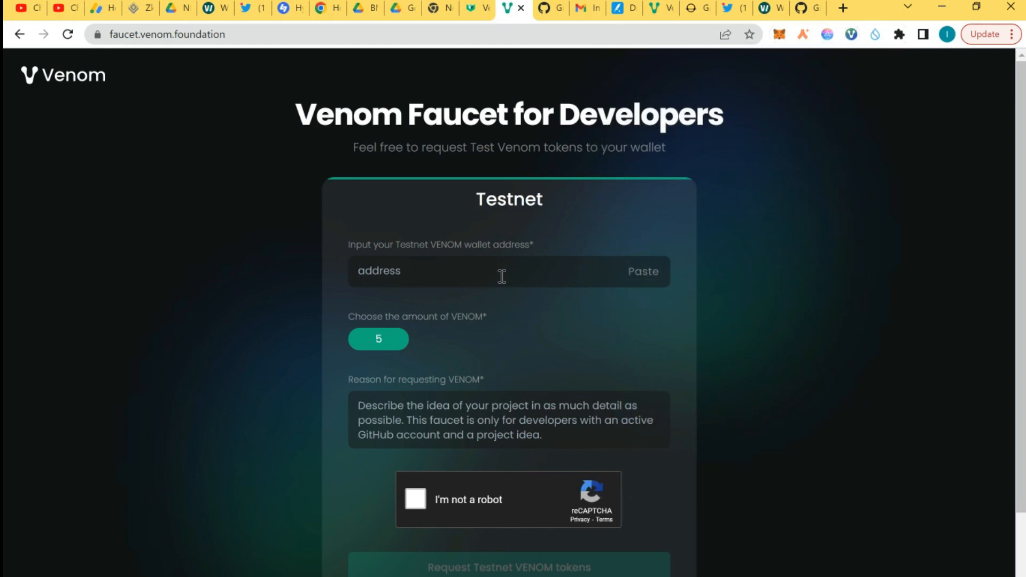
click(642, 271)
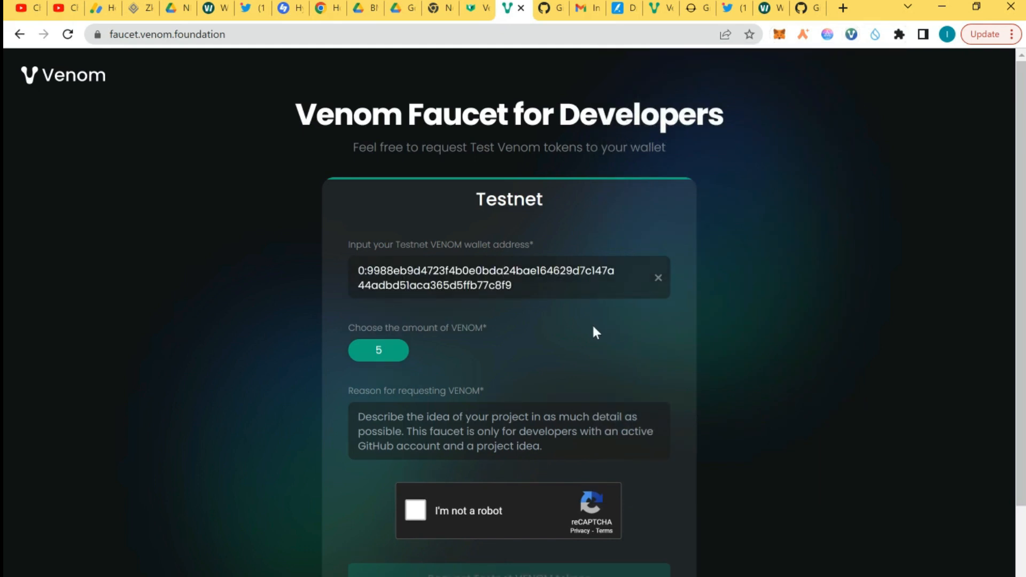
scroll(down, 3)
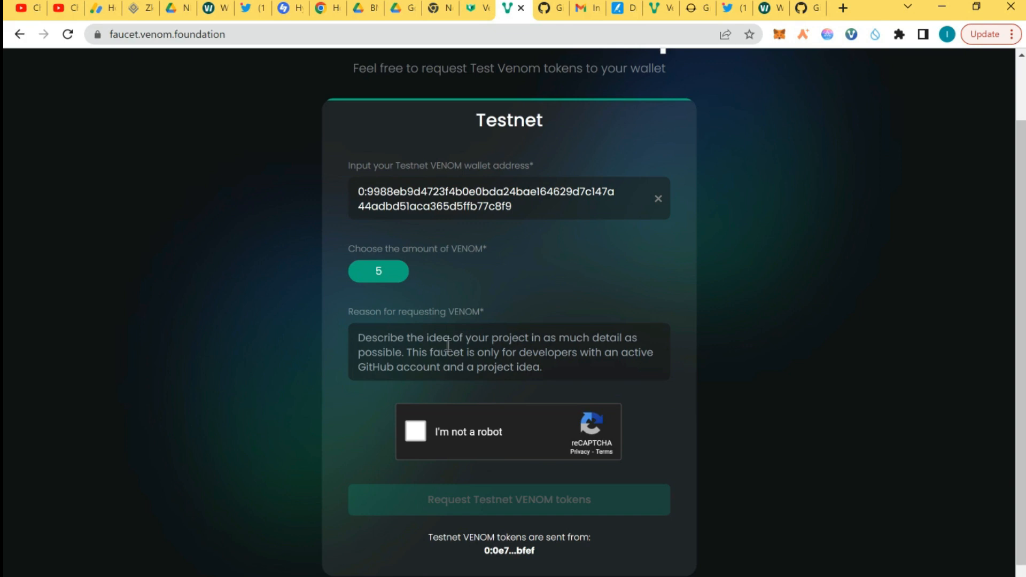
Step: Type a reason requesting Venom test tokens for Venom tasks and minting NFTs
text(H)
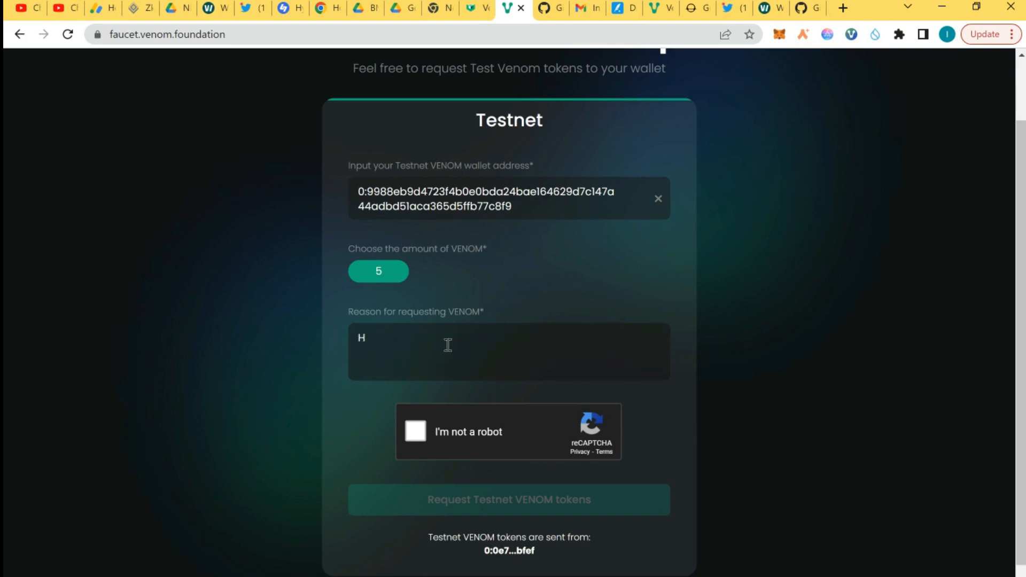
text(elo)
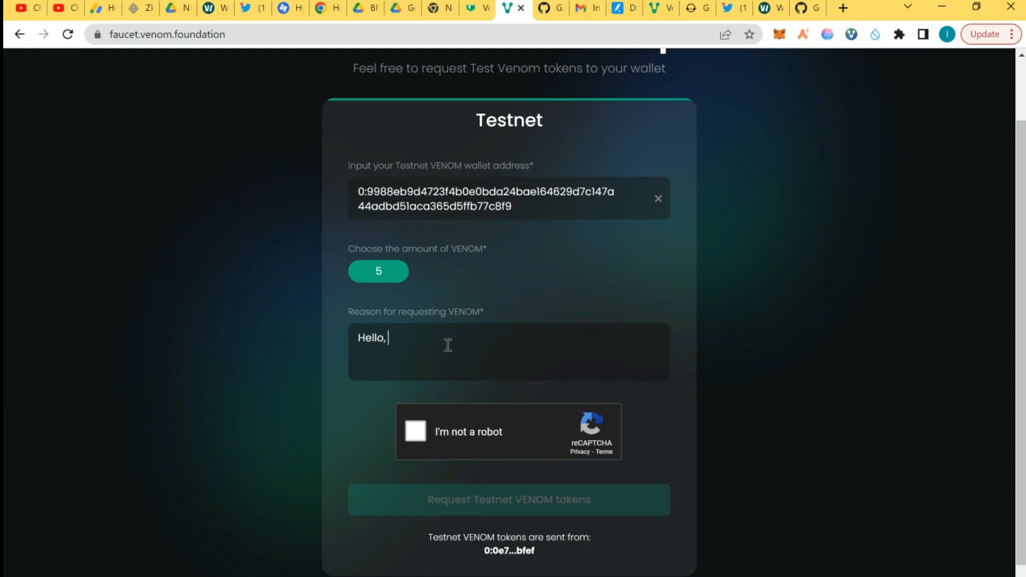
text(nice)
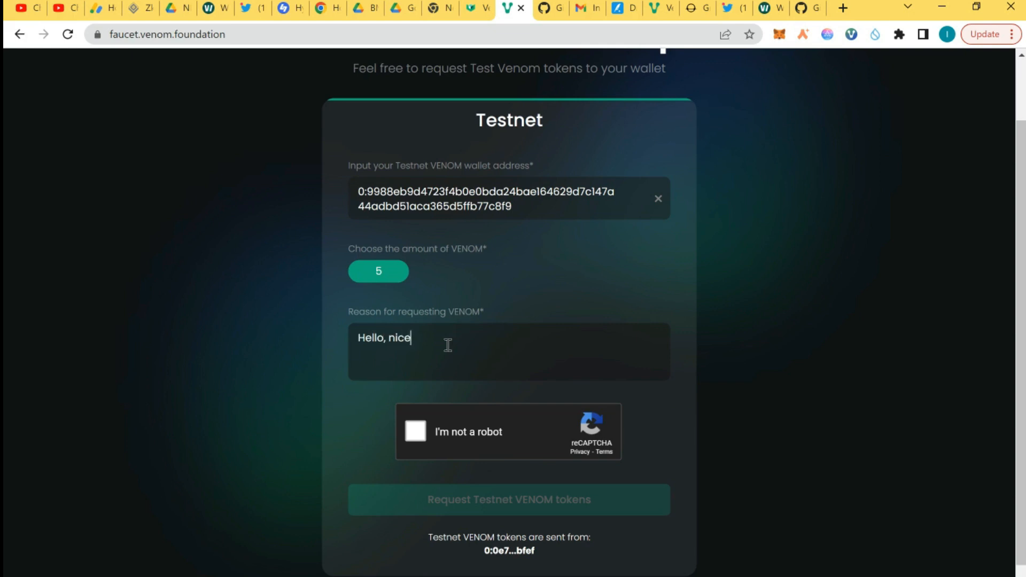
text(" ")
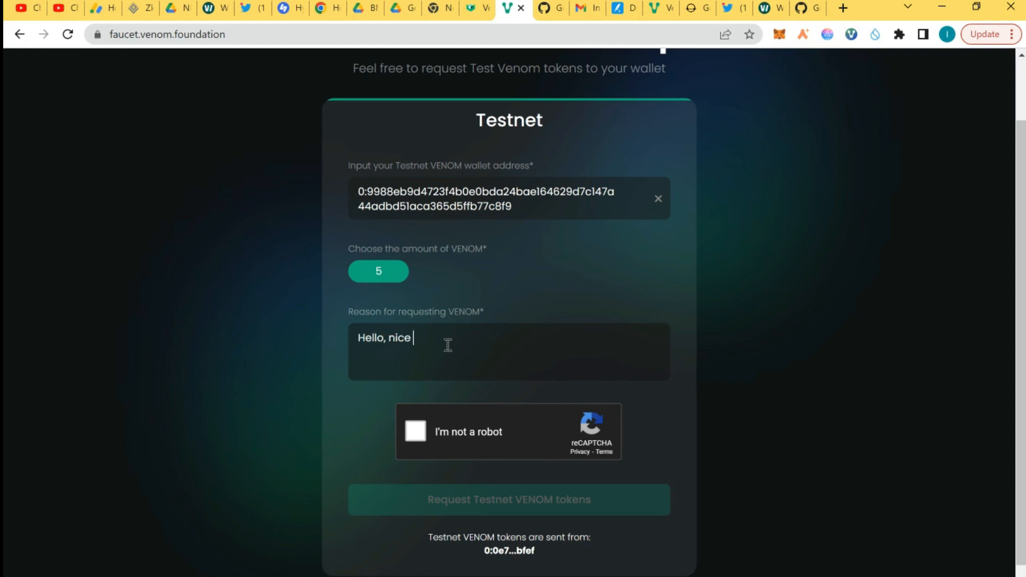
text(to be here)
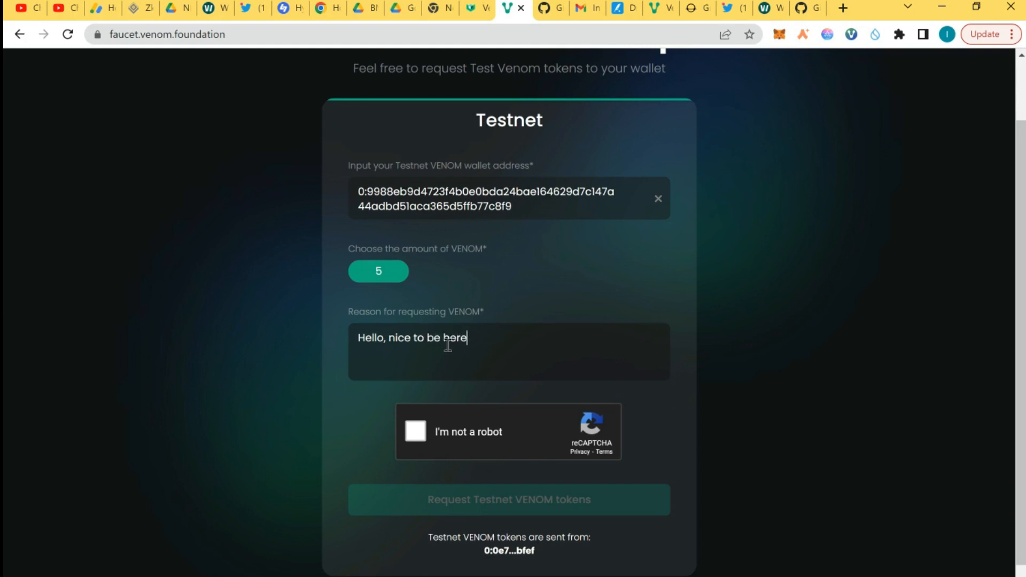
text(in this)
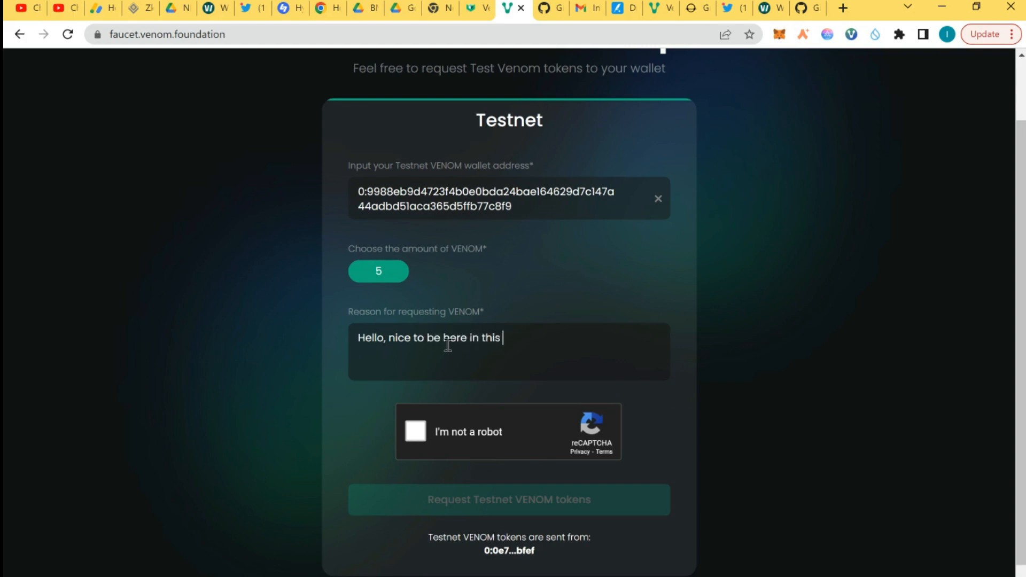
text(awesome)
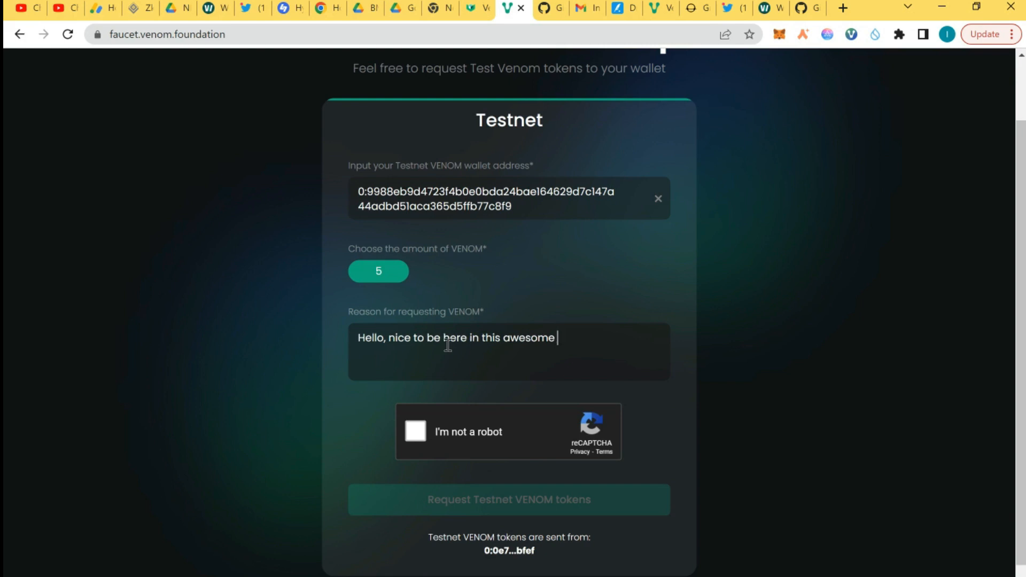
text(blockc)
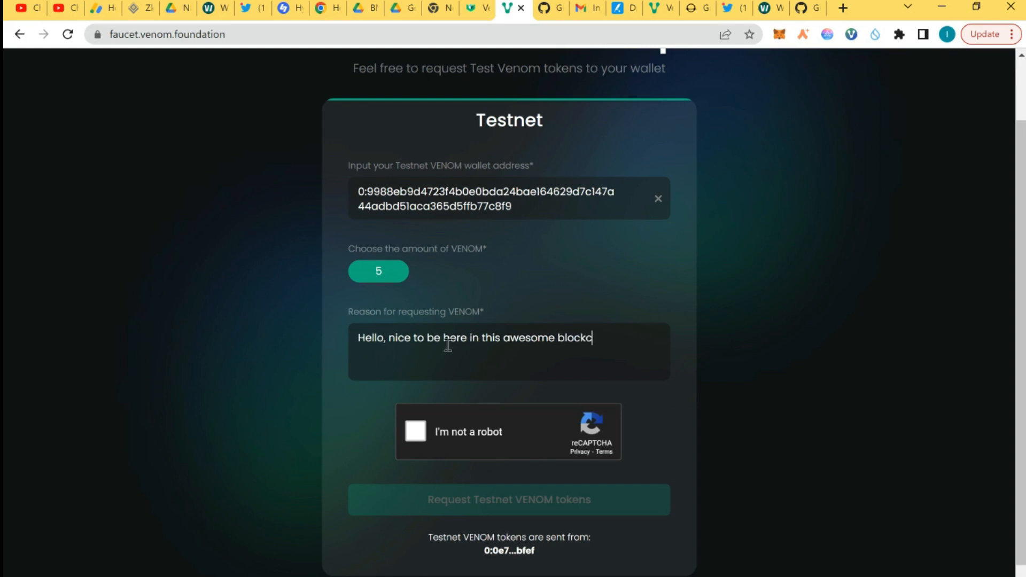
text(hain)
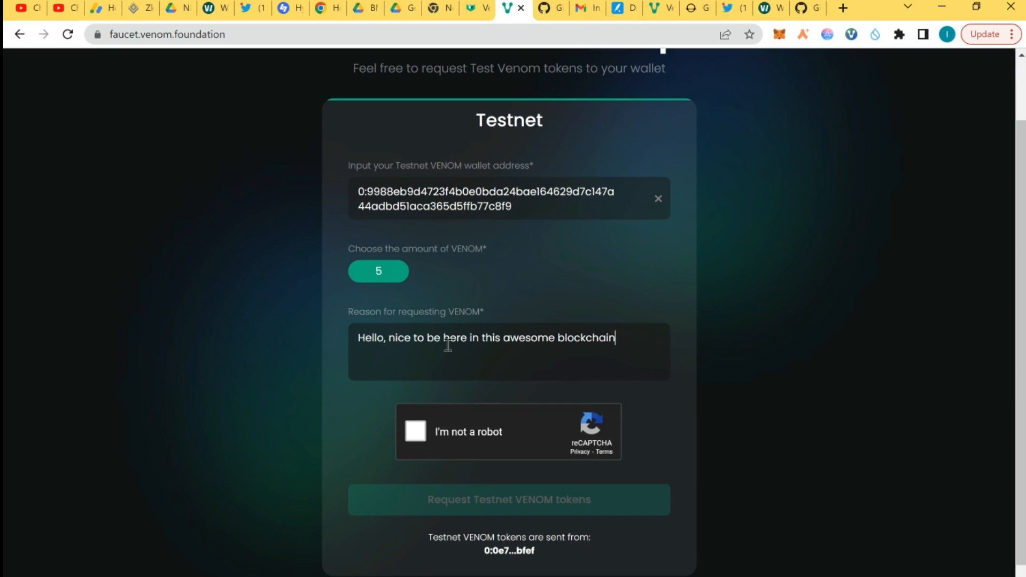
text(, fir)
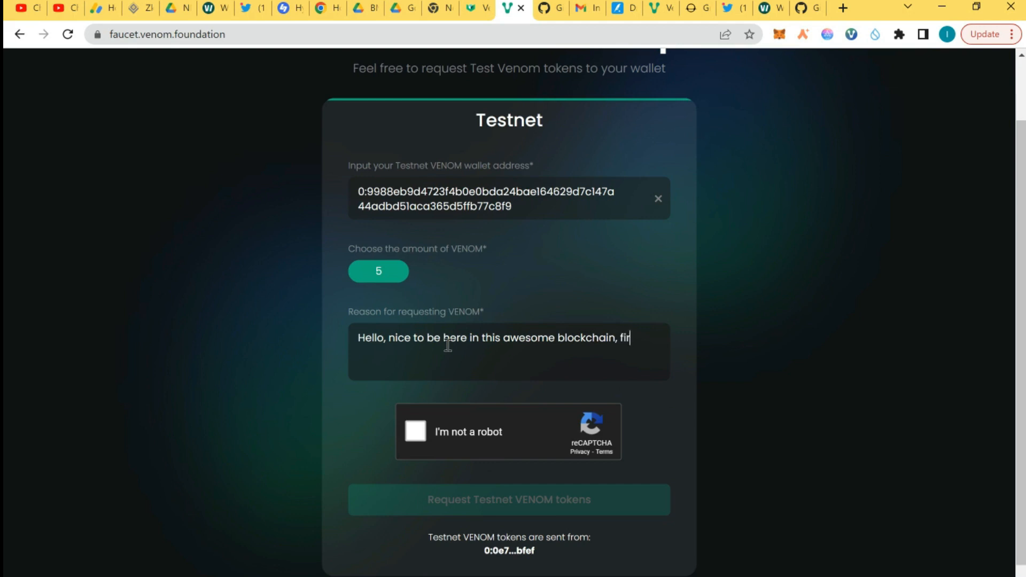
text(st i will n)
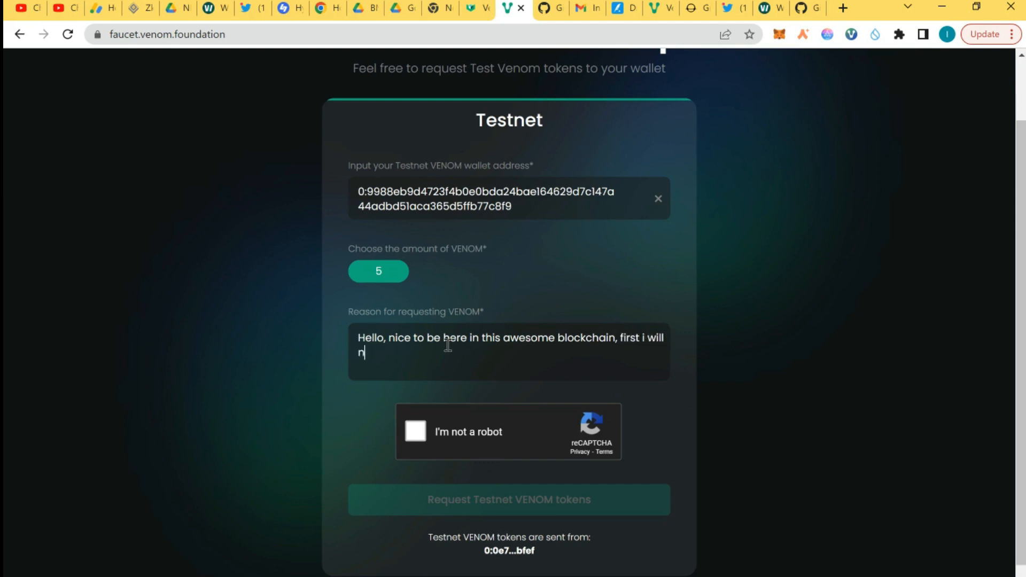
text(eed the test)
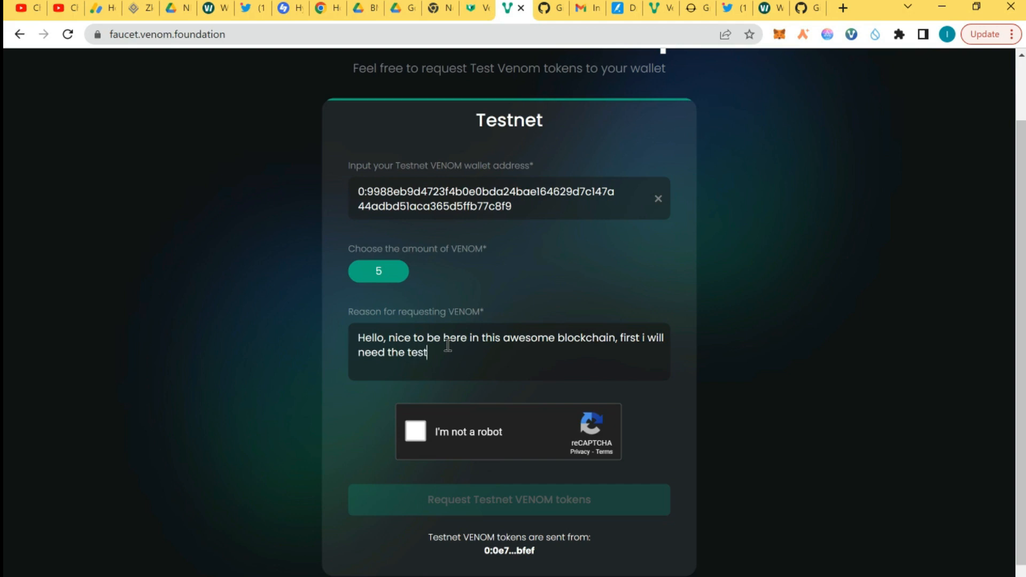
text(tokens to complete all my tasks o)
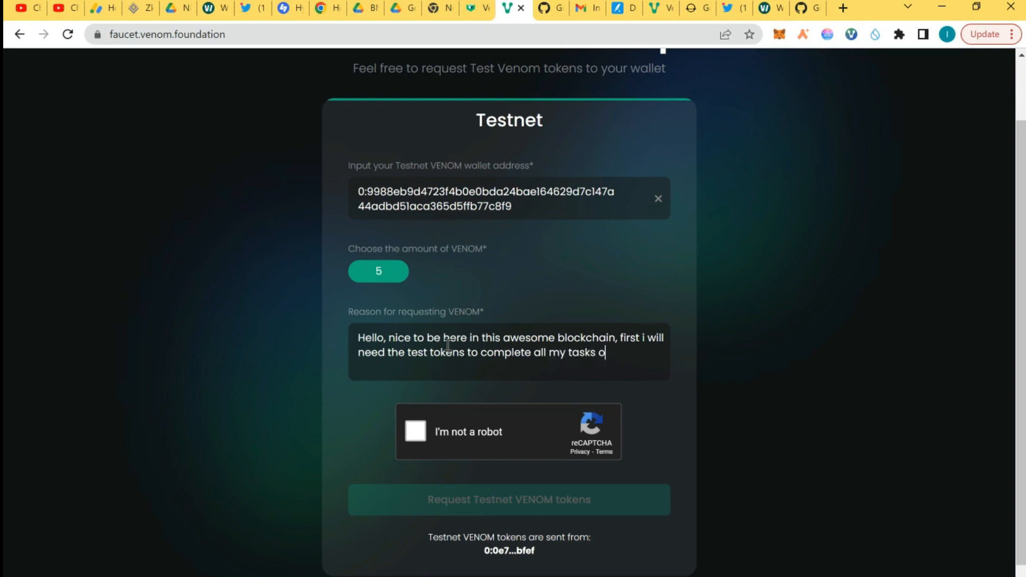
text(n venom)
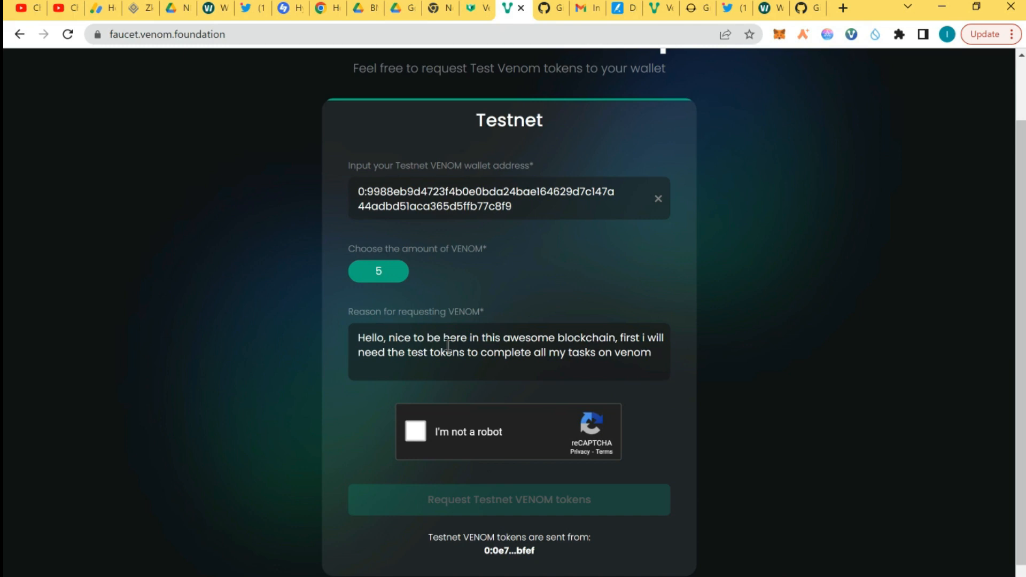
text(.)
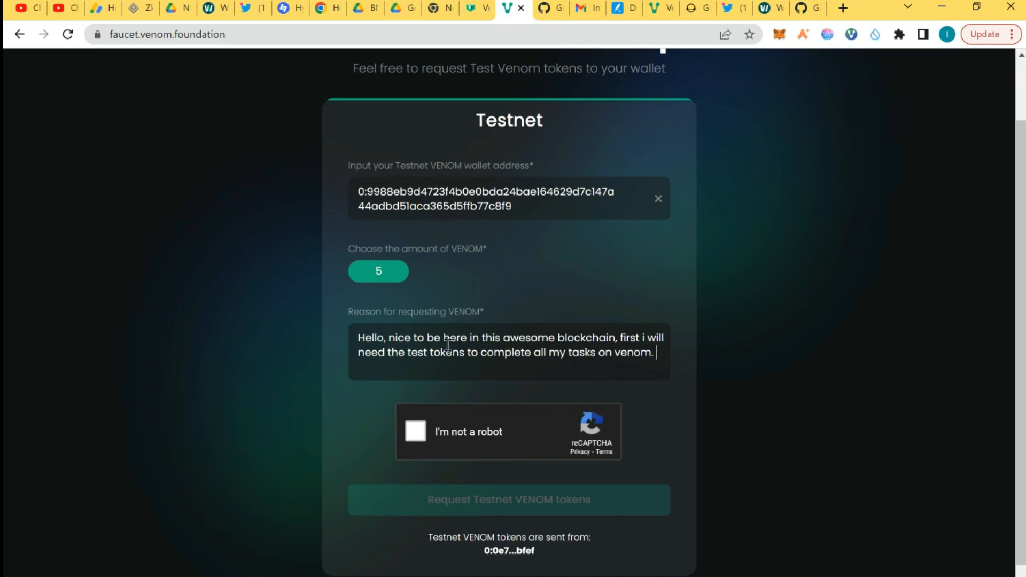
text(and also)
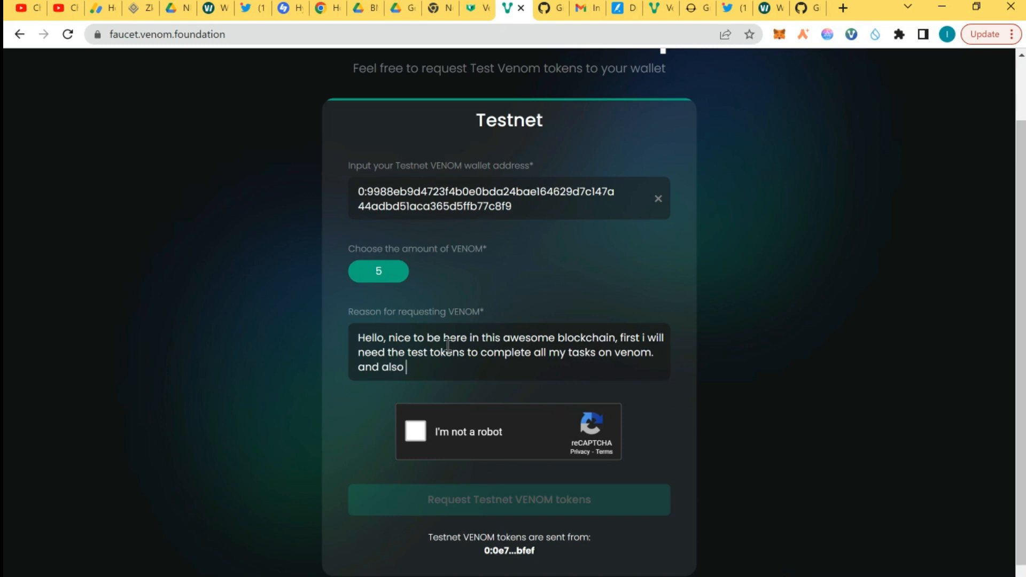
text(mint my)
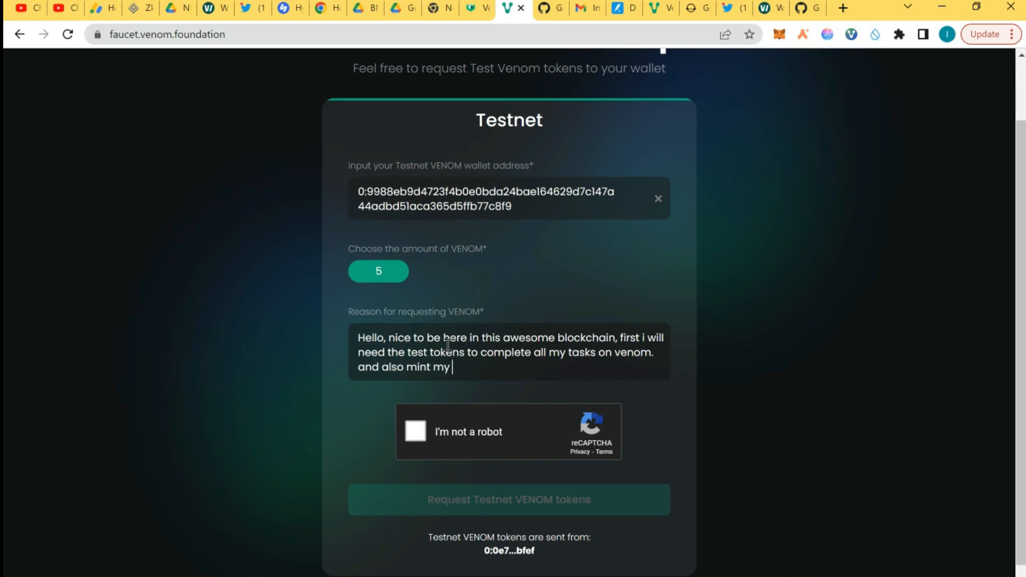
text(nfts)
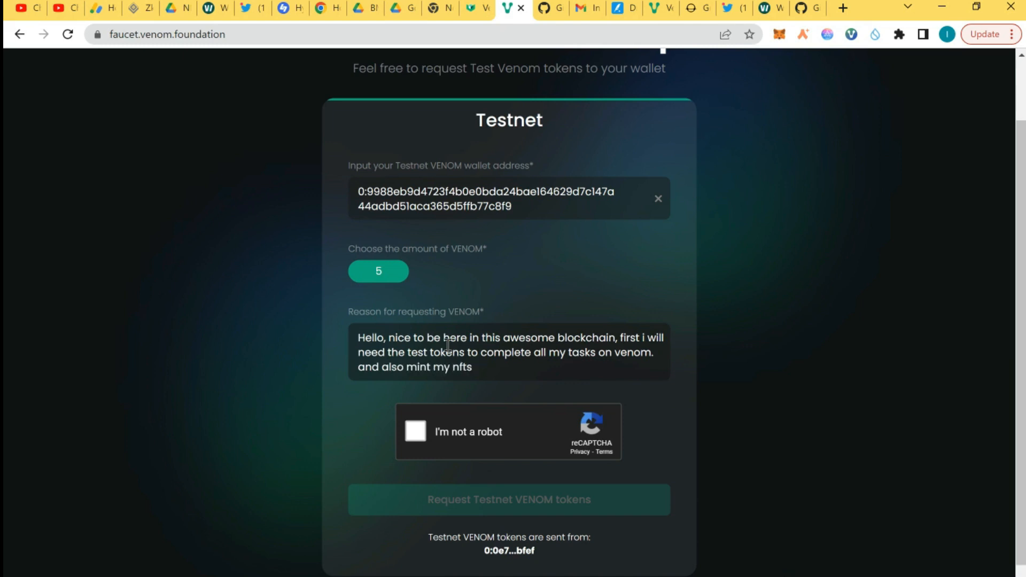
text(with)
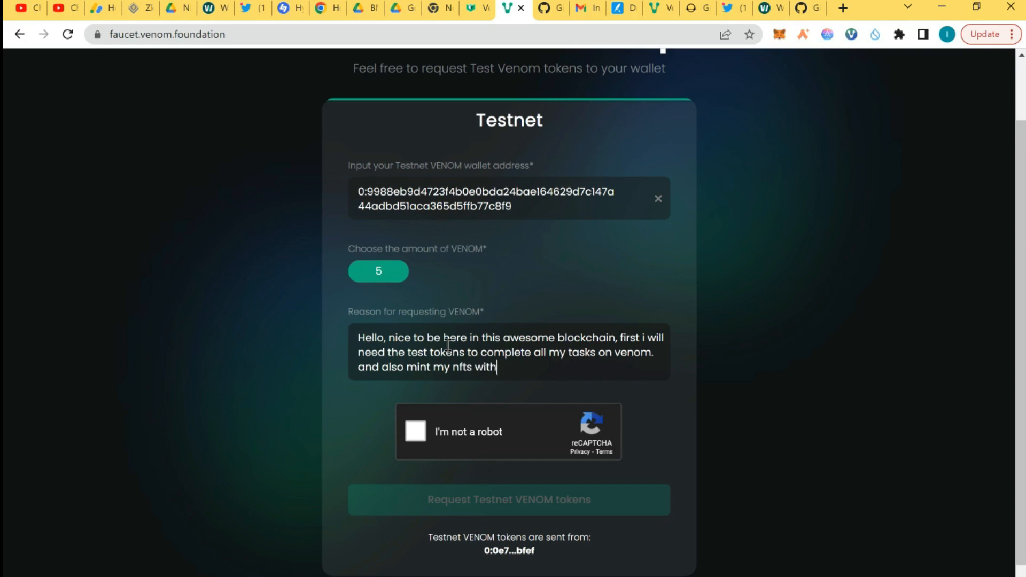
text(it.)
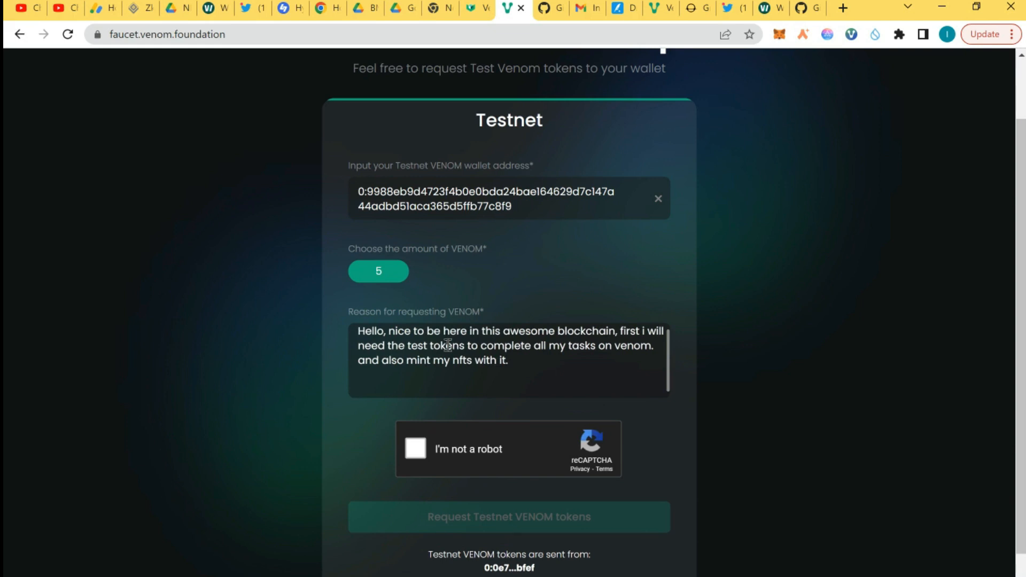
text(Please spare me s)
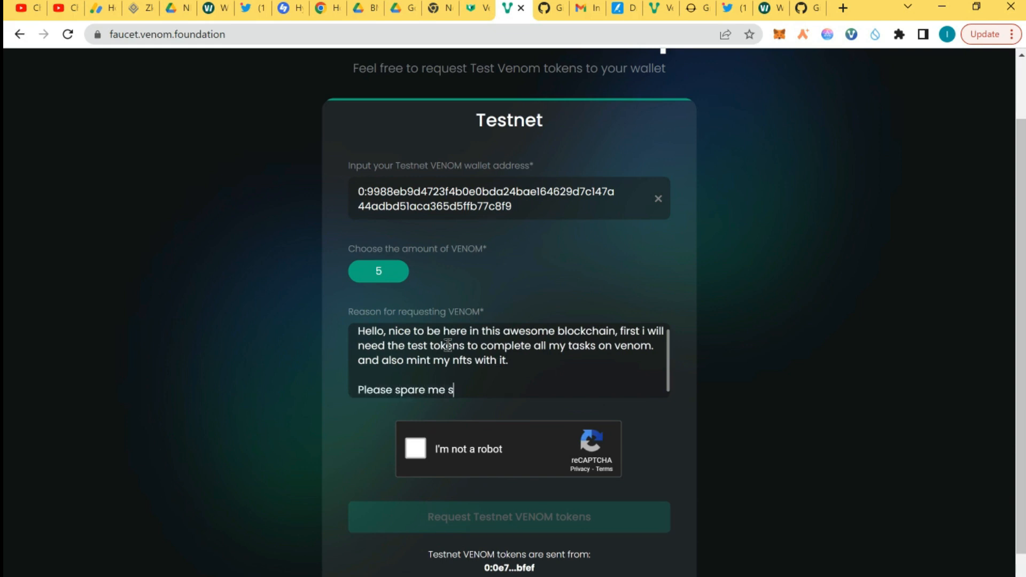
text(ome venom)
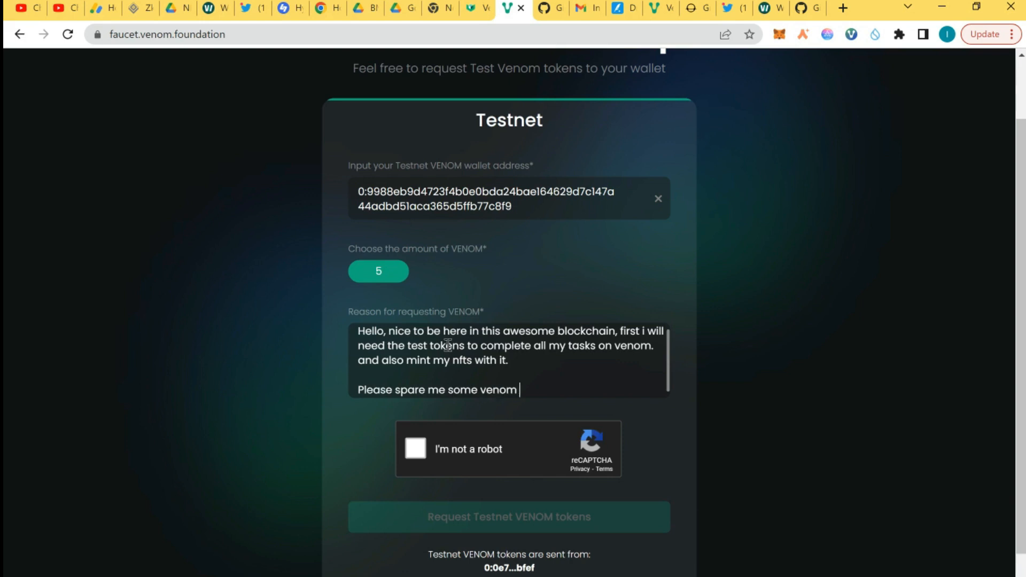
text(testtok)
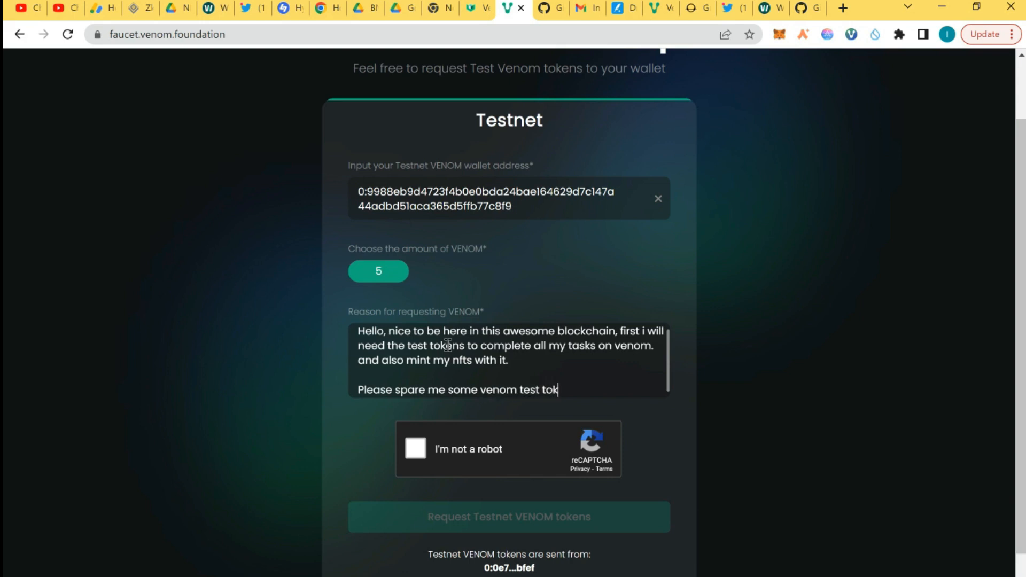
text(ens)
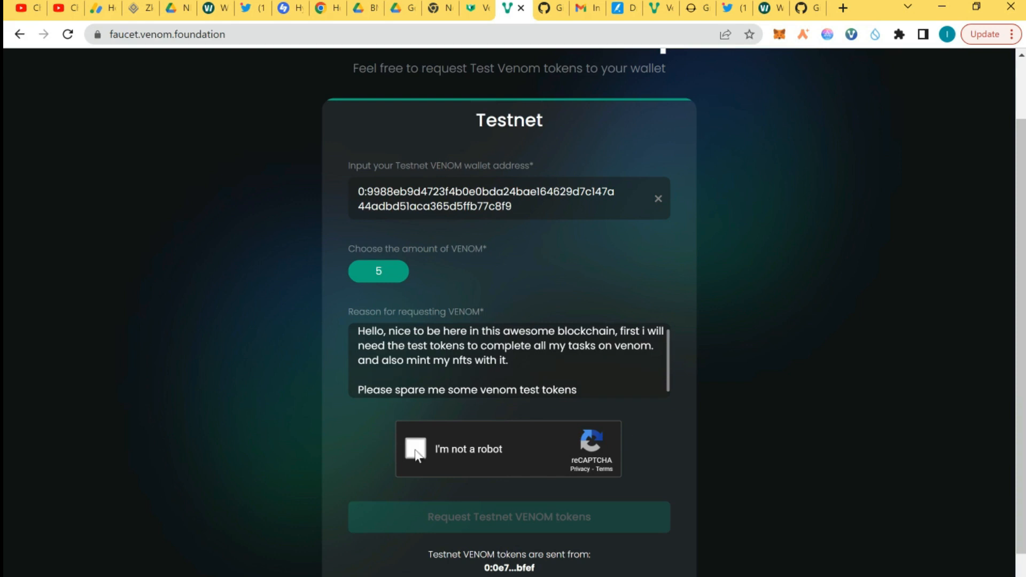
Step: Tick the reCAPTCHA 'I'm not a robot' box and submit the testnet VENOM token request
click(415, 449)
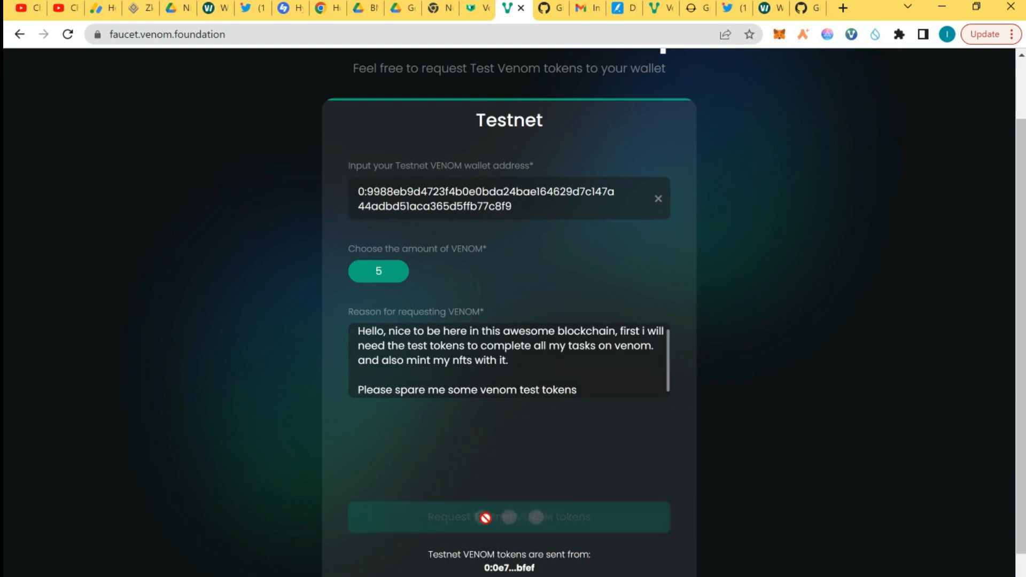
click(509, 517)
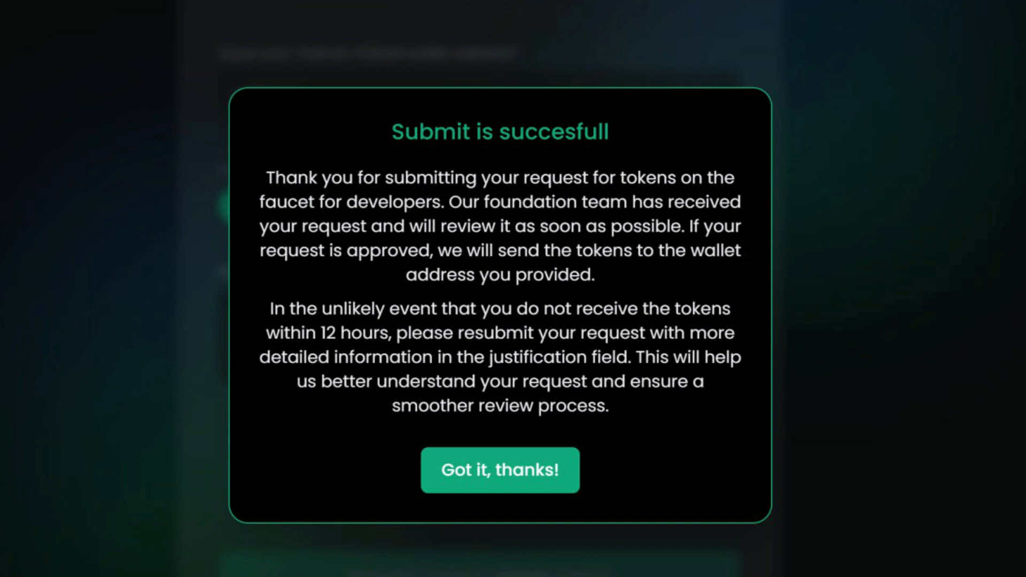